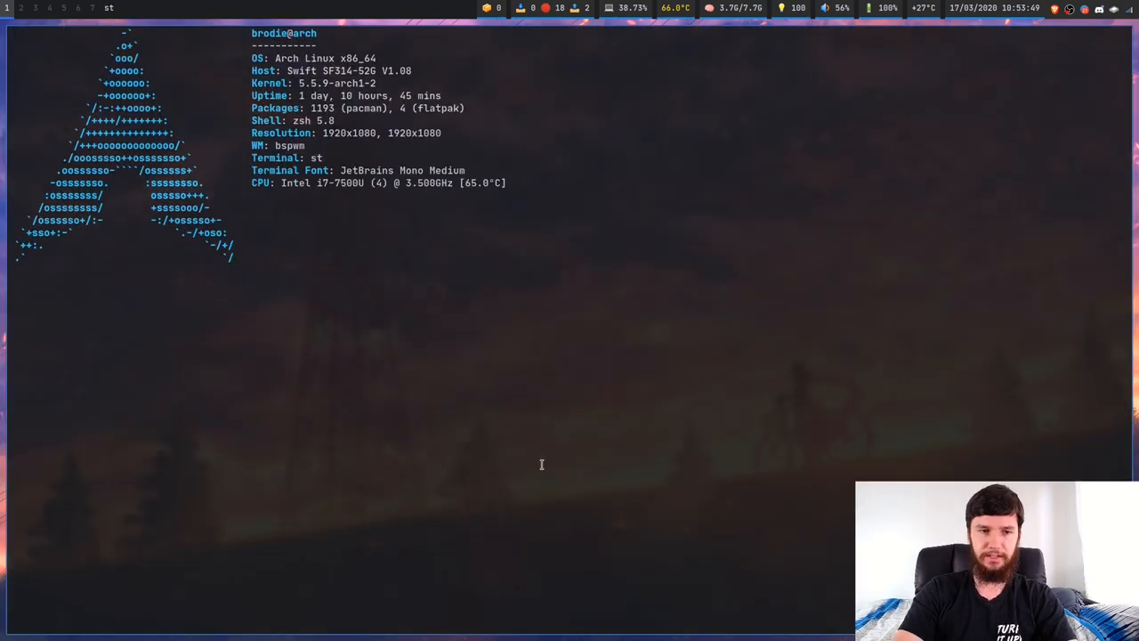
# Step: Run sudo pacman -S imwheel, which reports imwheel is up to date, then begin a man command
pyautogui.press('Return')
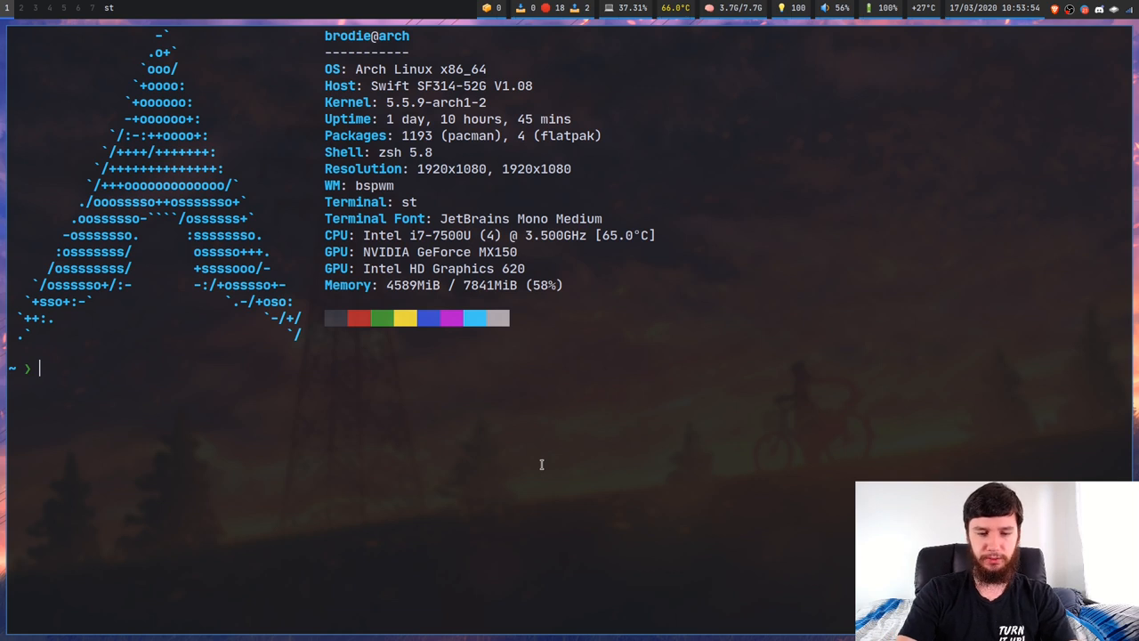
pyautogui.write('sudo pacman')
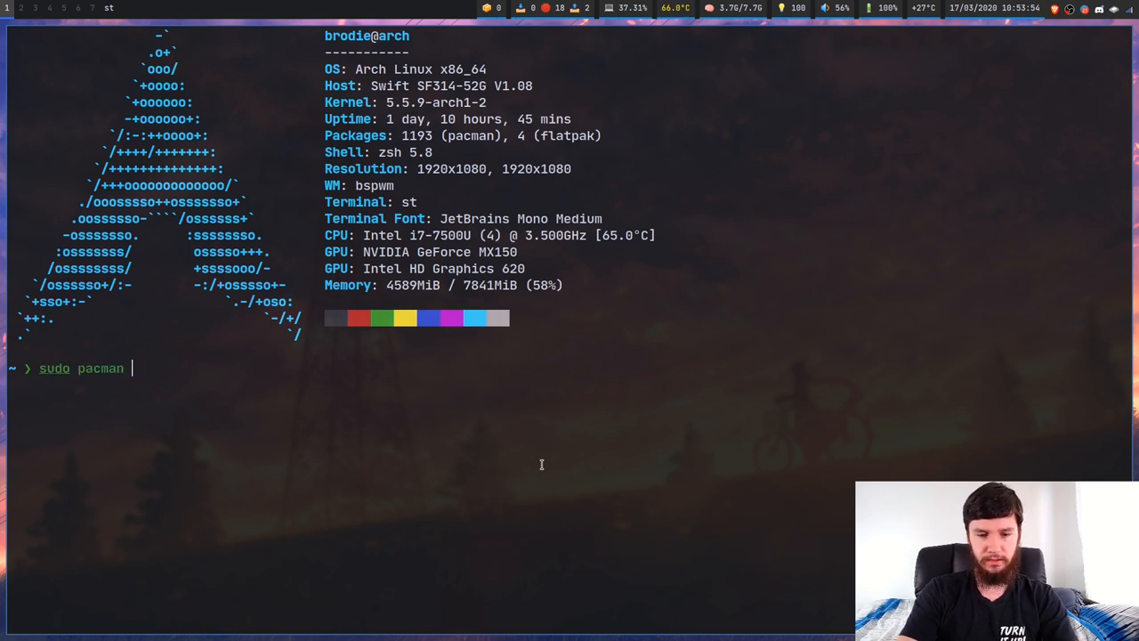
pyautogui.write('-S imwheel')
pyautogui.write('n')
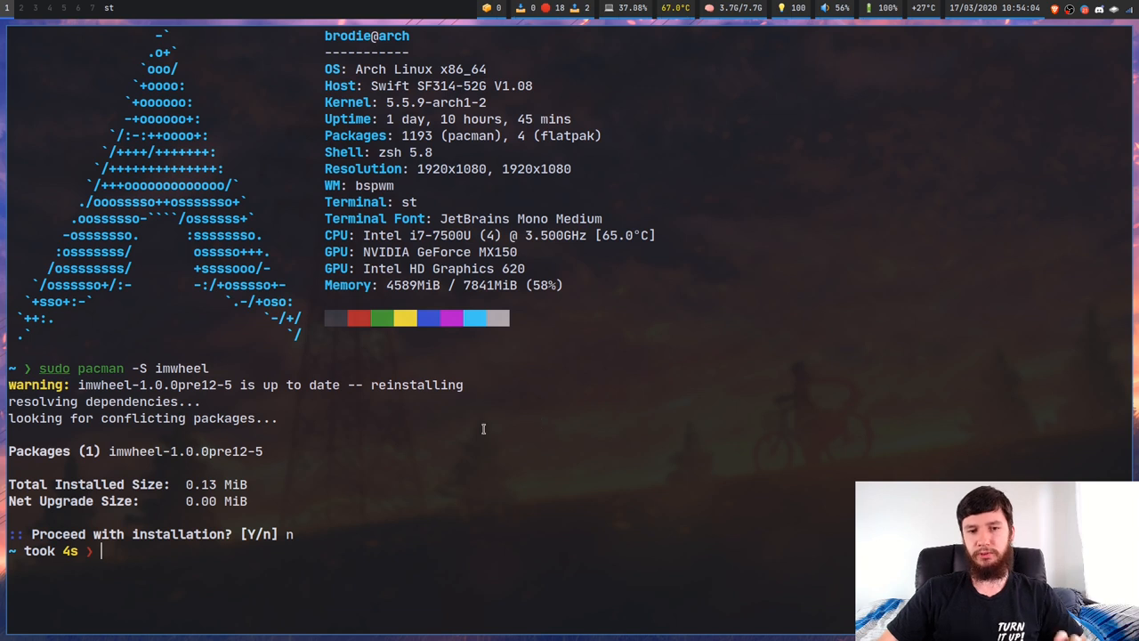
pyautogui.moveTo(474, 491)
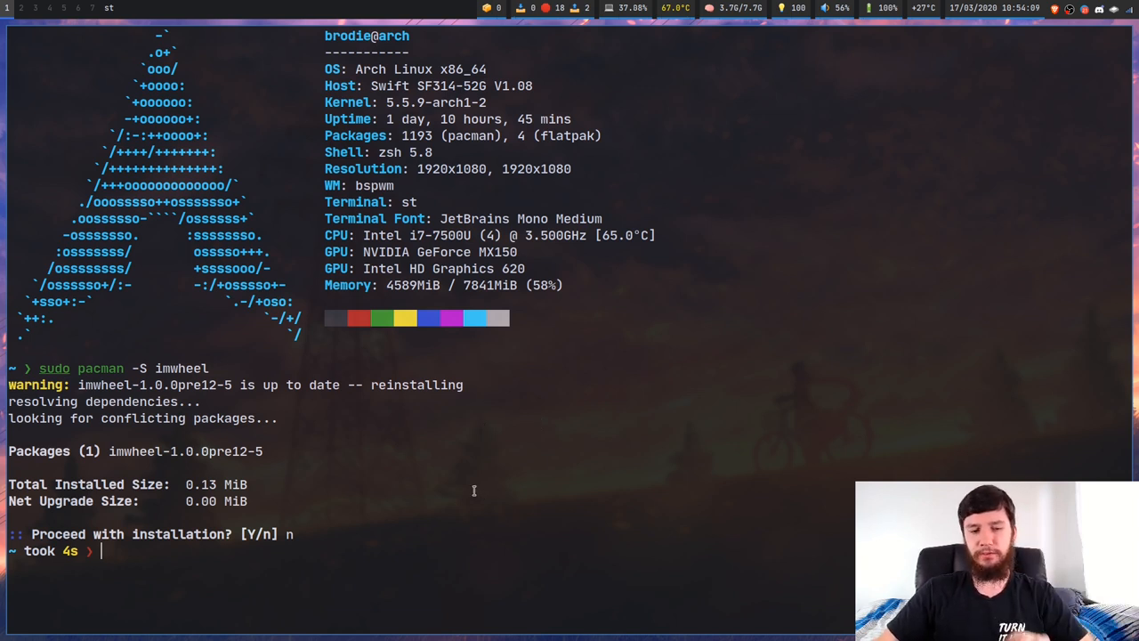
pyautogui.write('man')
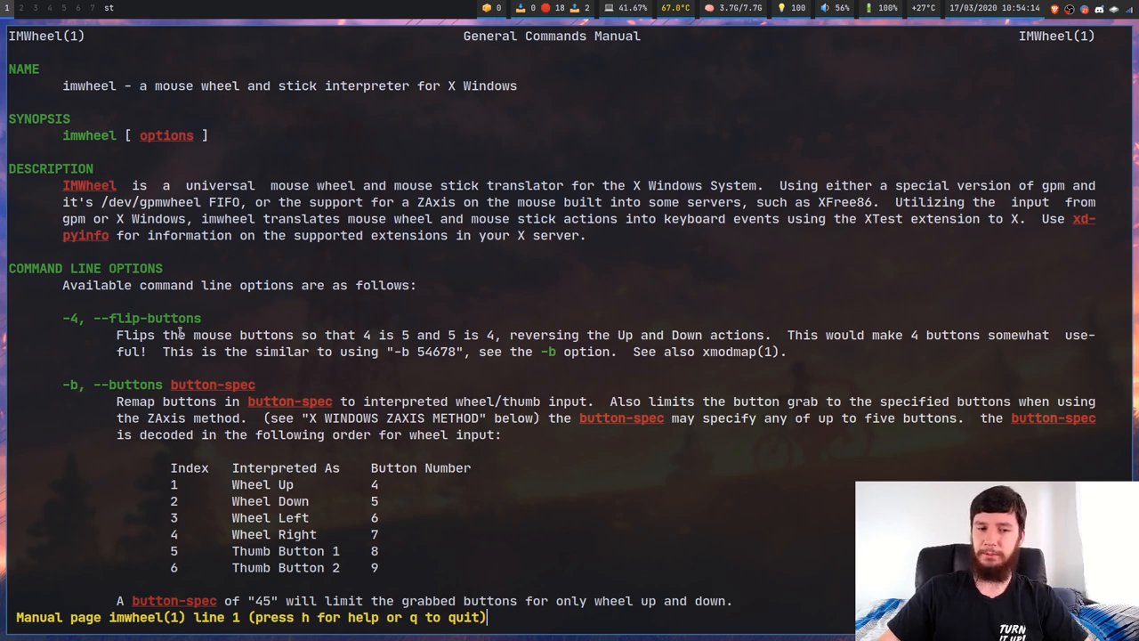
# Step: Read the imwheel man page, search it for 'r', then quit the pager
pyautogui.scroll(-3)
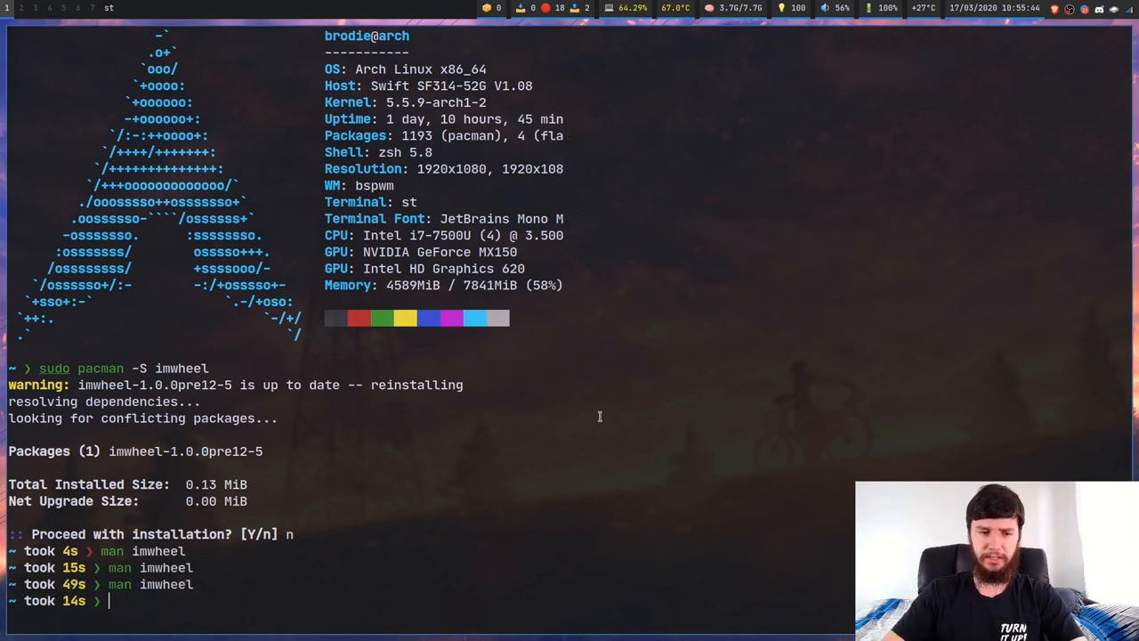
pyautogui.write('man imwheel')
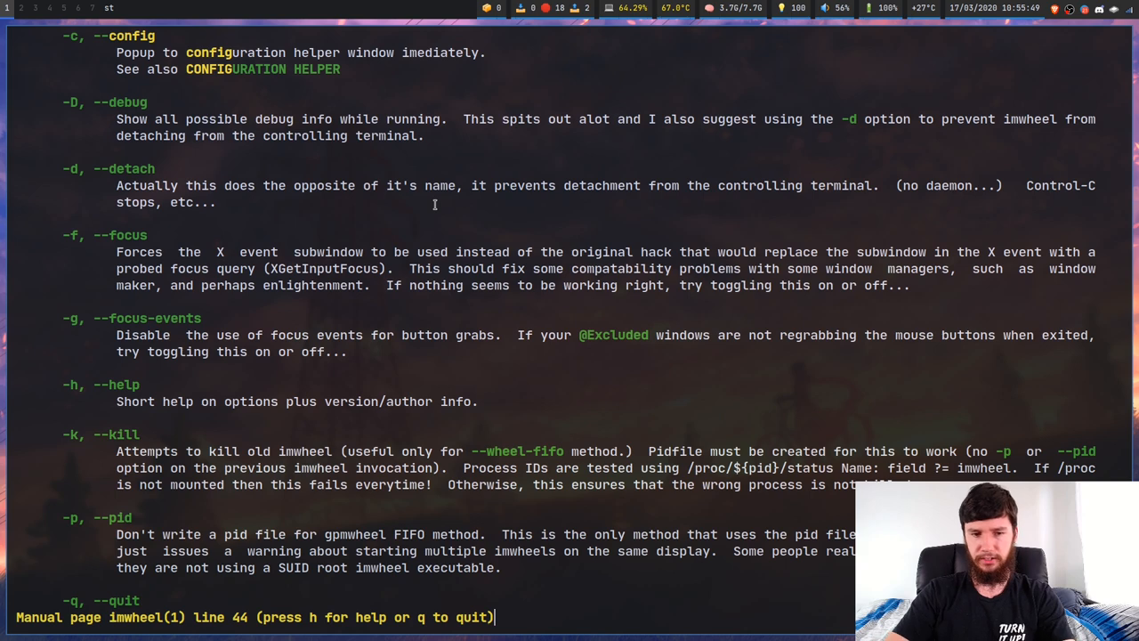
pyautogui.write('/r')
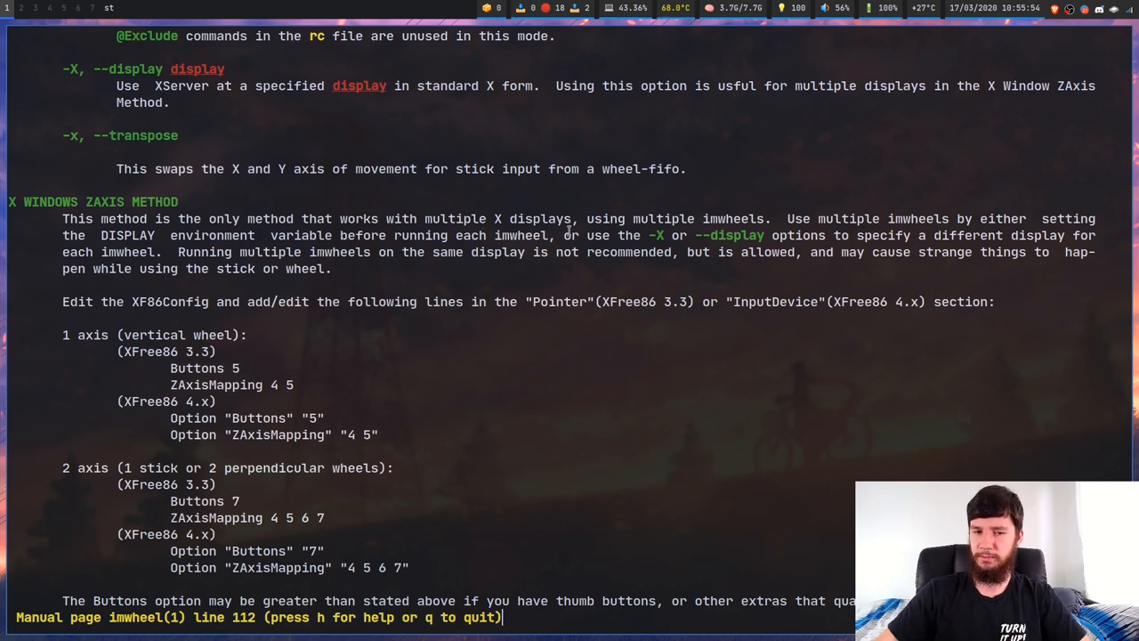
pyautogui.press('q')
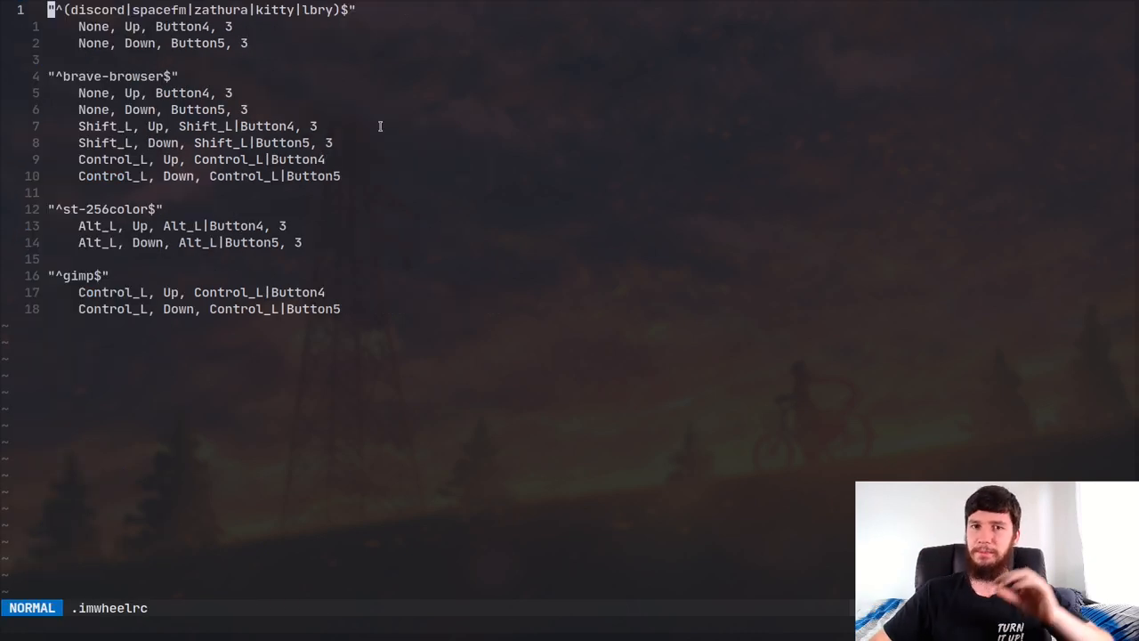
pyautogui.moveTo(408, 164)
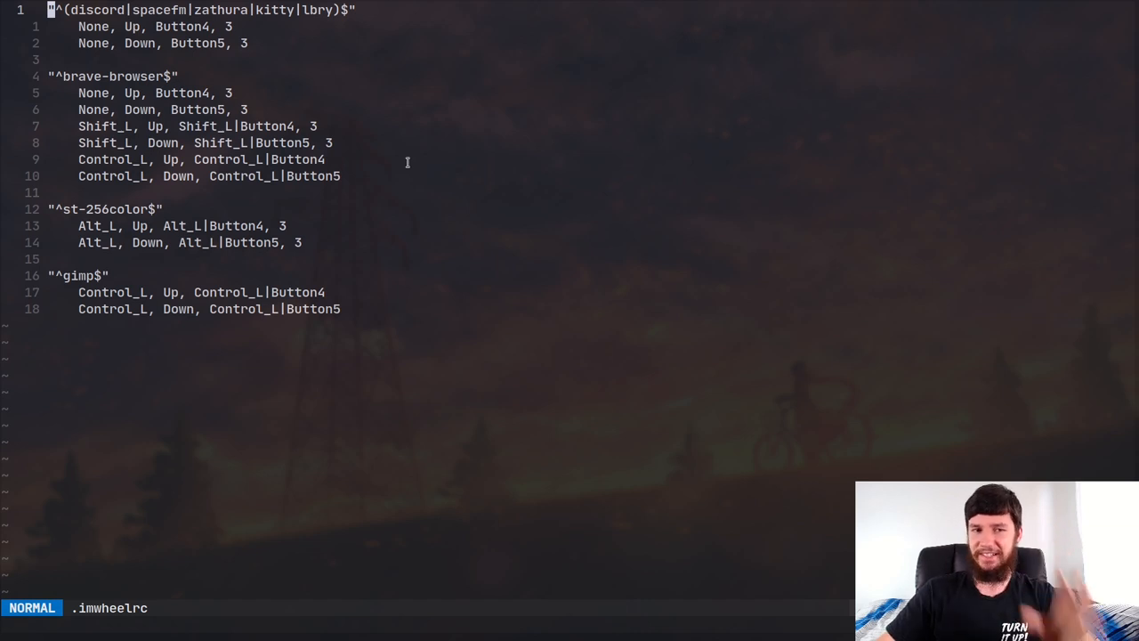
pyautogui.moveTo(431, 159)
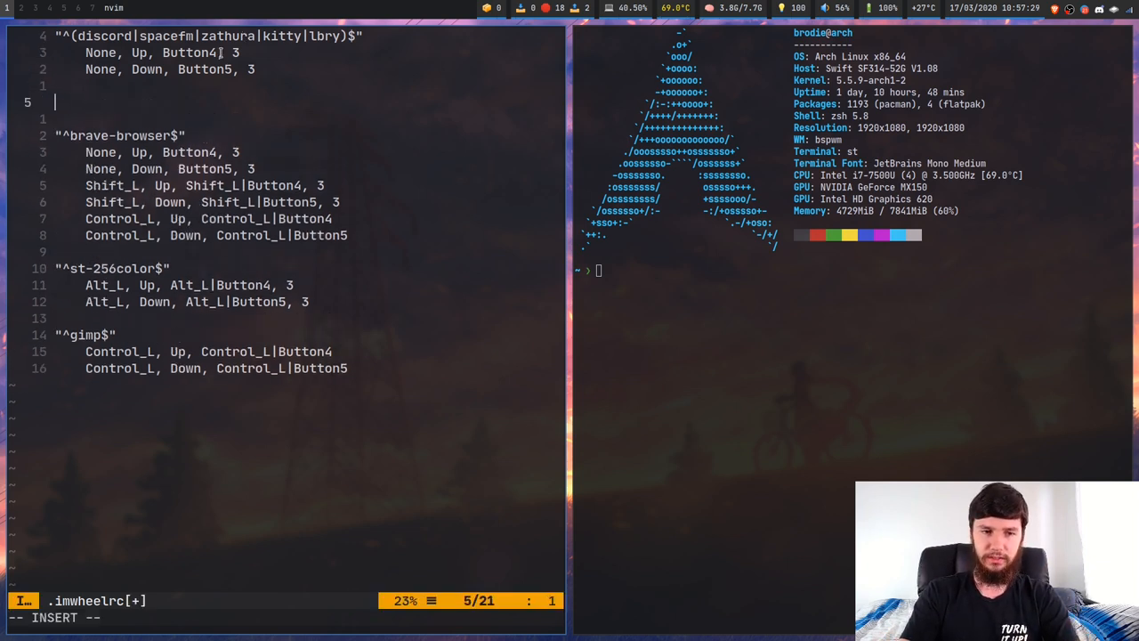
# Step: Enter a catch-all ".*" window pattern line above the existing .imwheelrc rules
pyautogui.write('"')
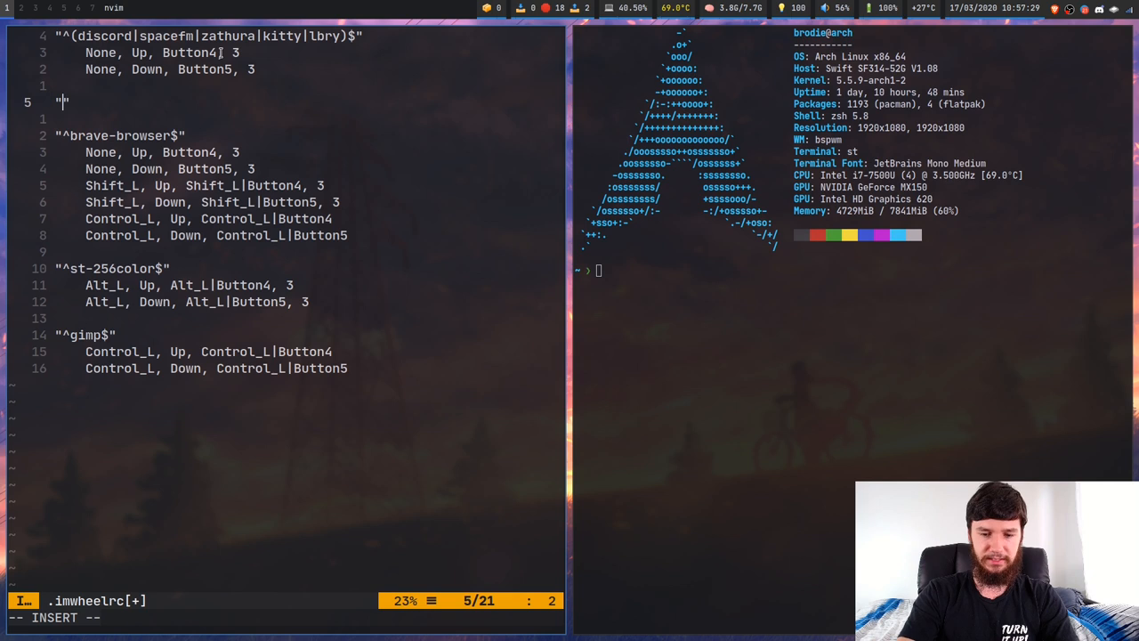
pyautogui.write('.*')
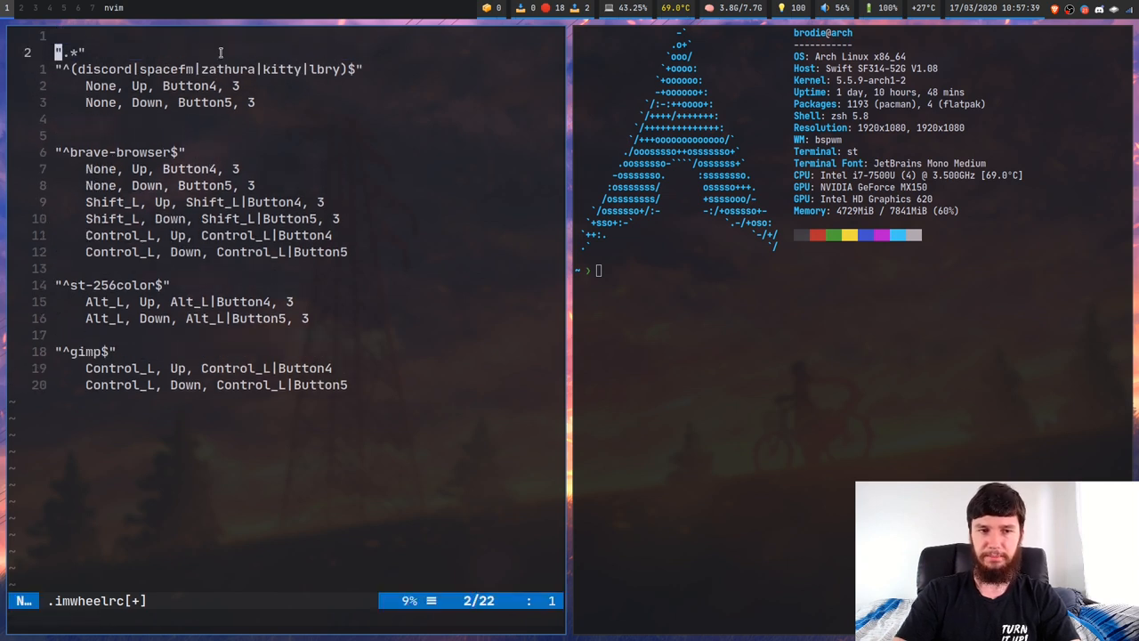
pyautogui.press('o')
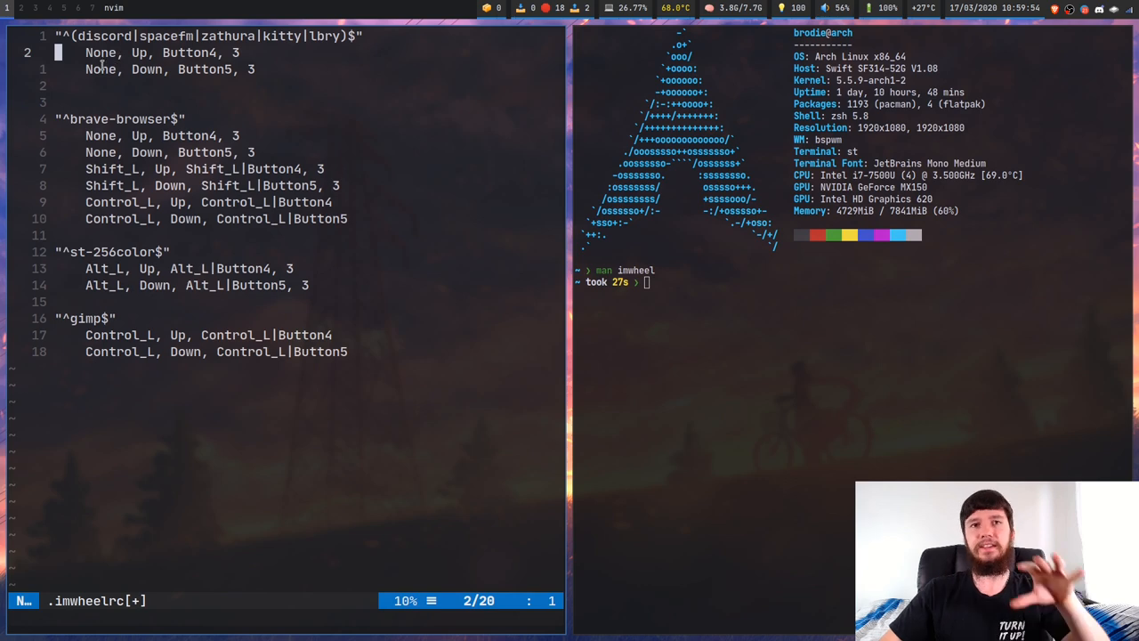
pyautogui.write('man imwheel')
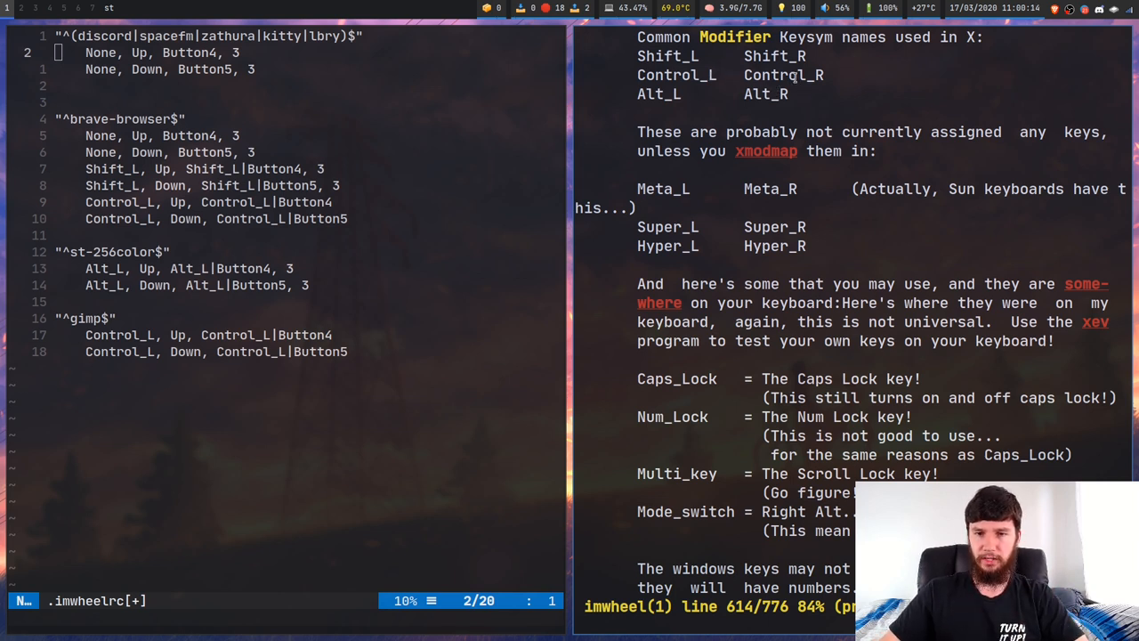
pyautogui.moveTo(654, 183)
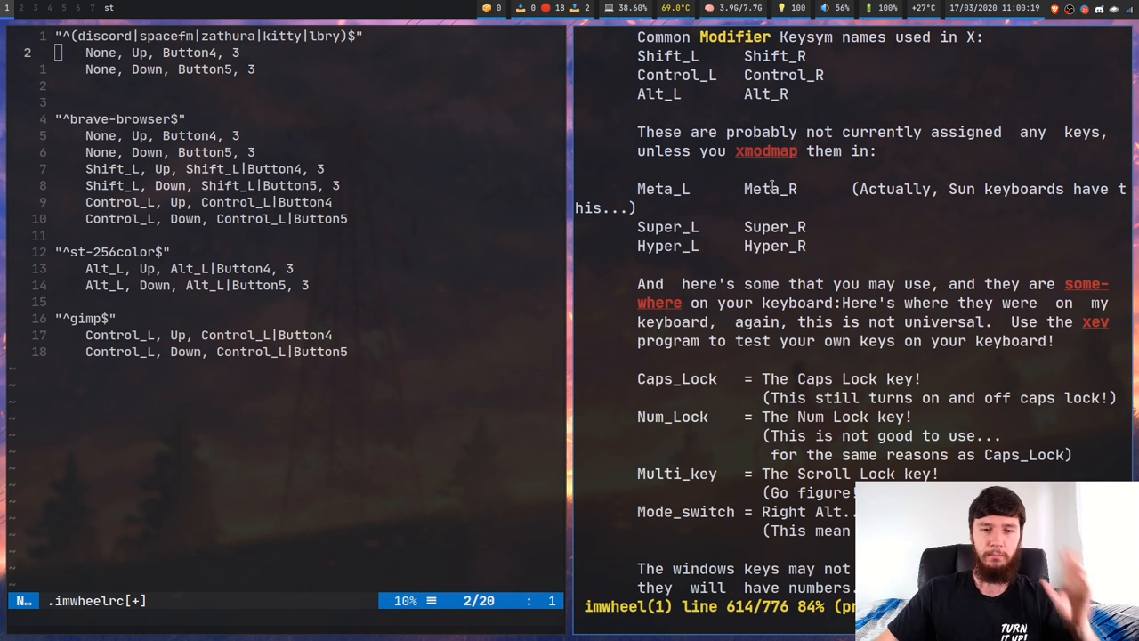
pyautogui.moveTo(783, 208)
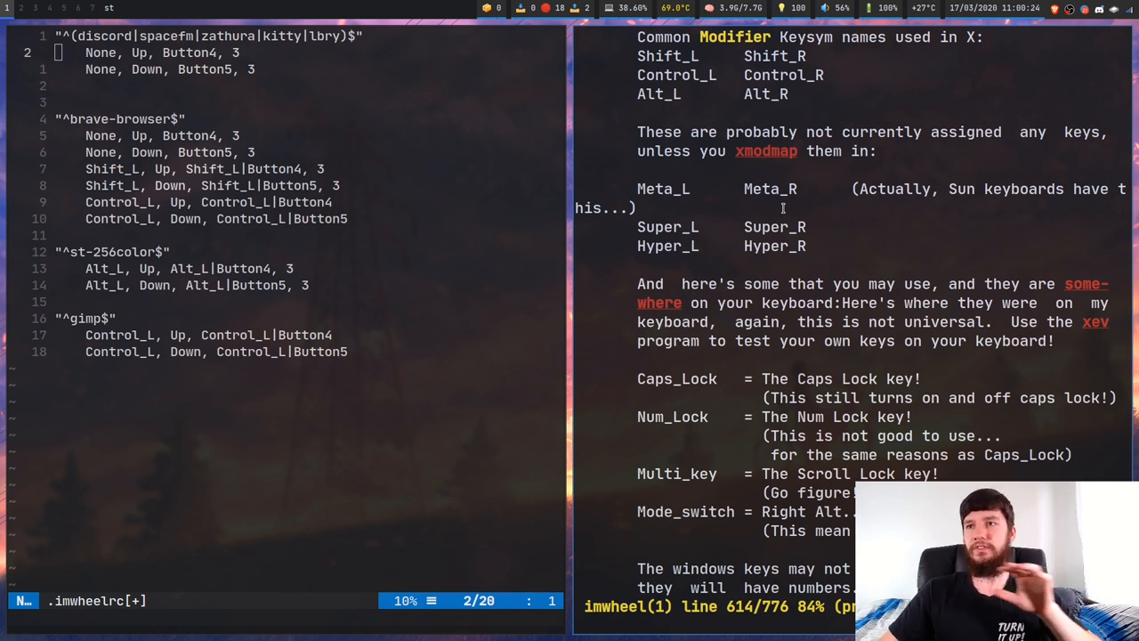
pyautogui.moveTo(792, 194)
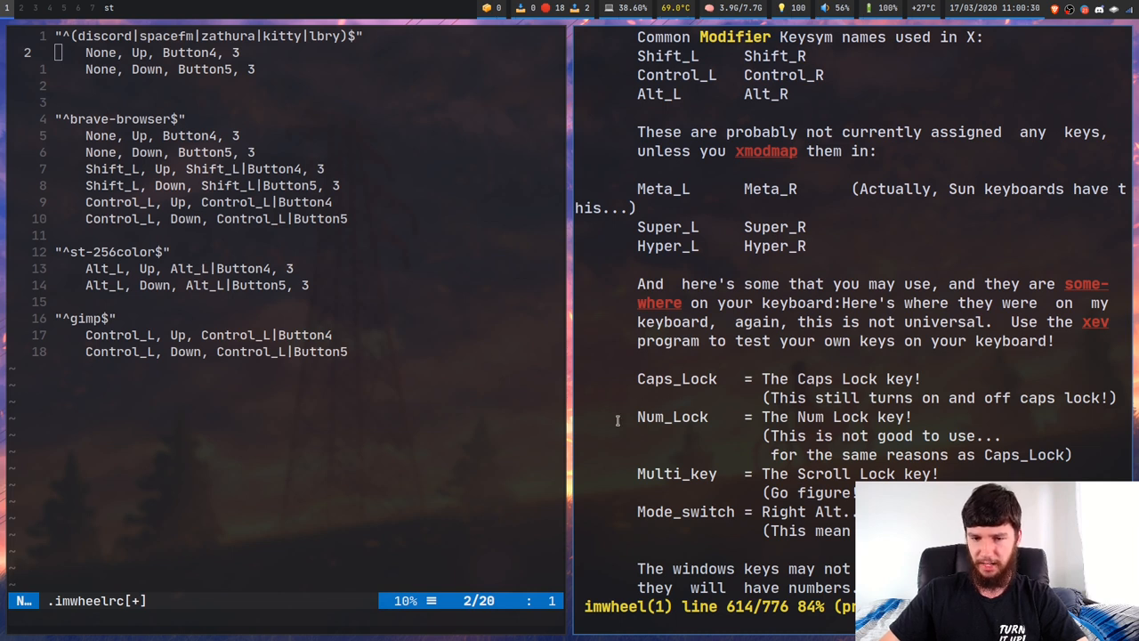
pyautogui.moveTo(659, 544)
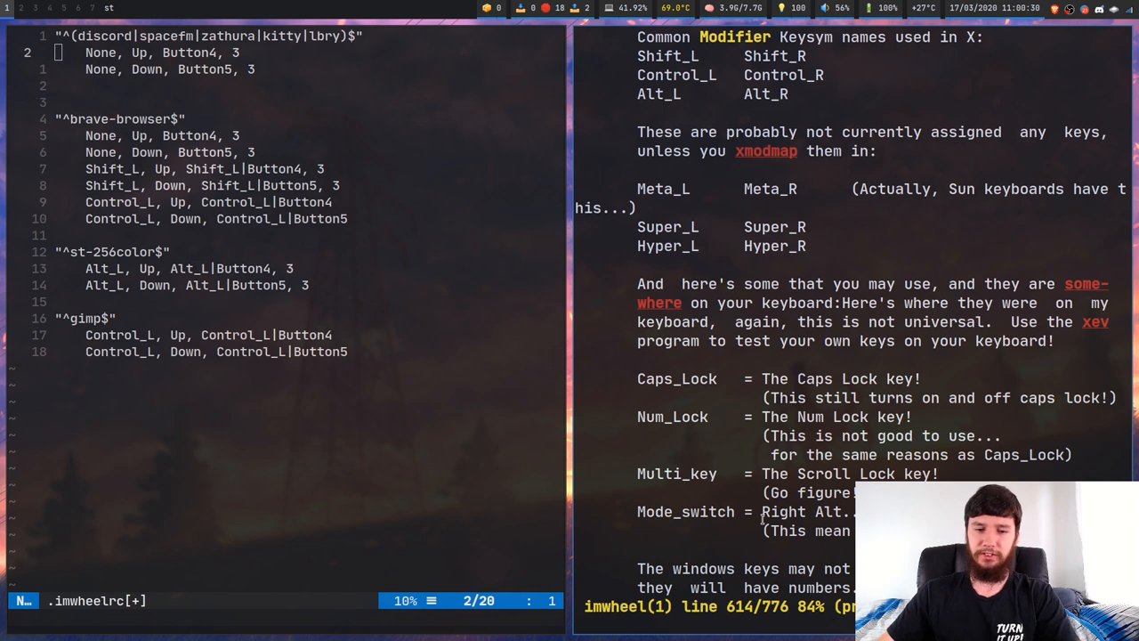
pyautogui.press('q')
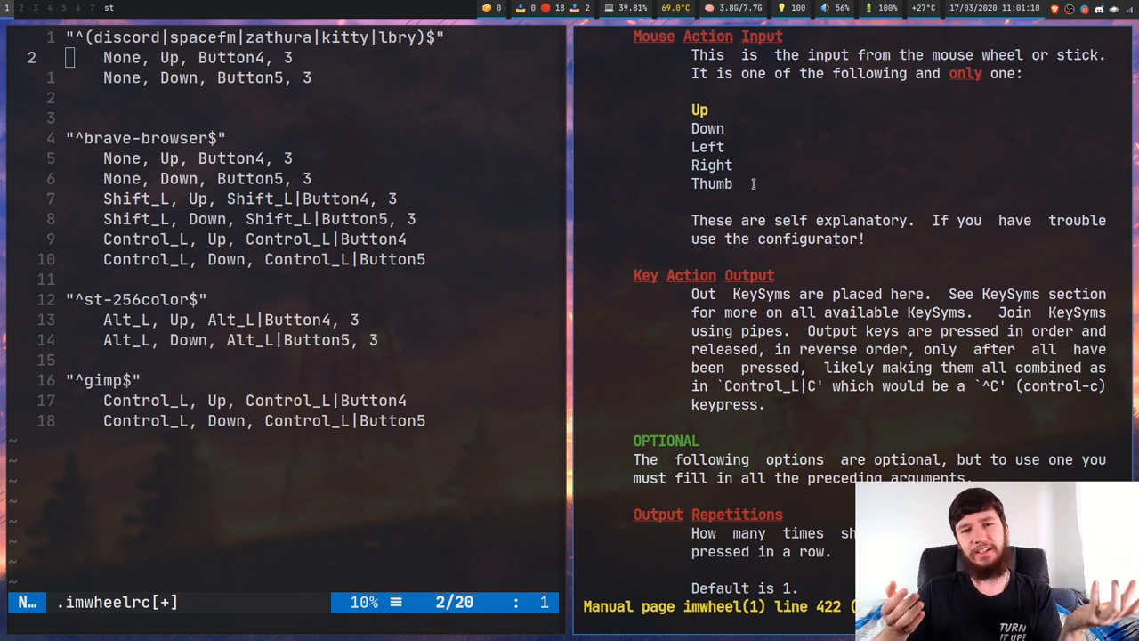
pyautogui.moveTo(825, 122)
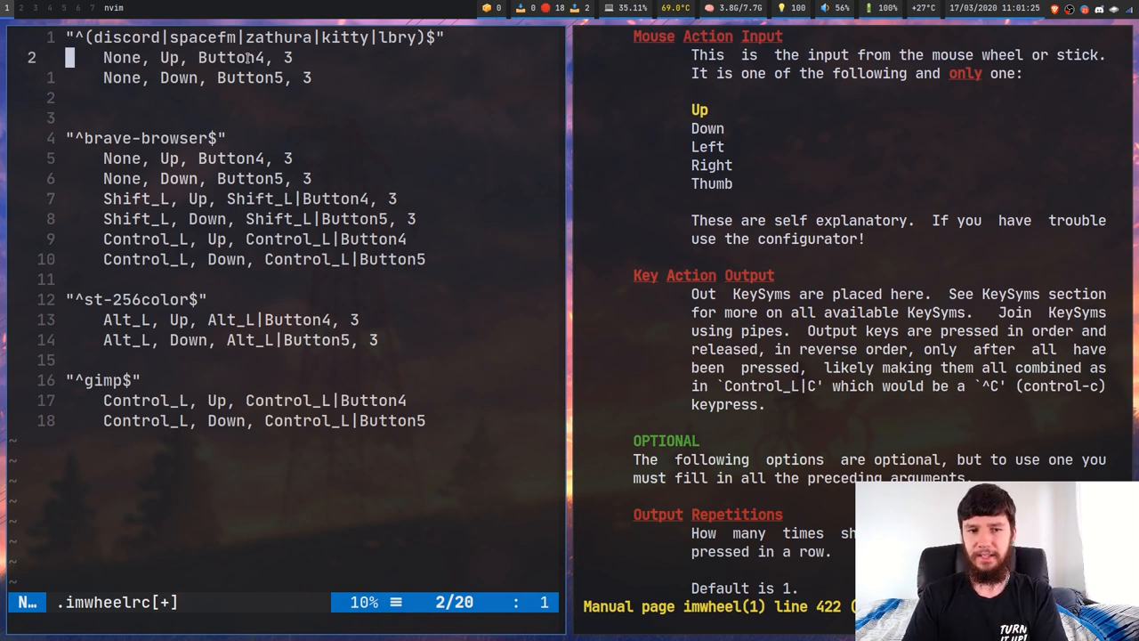
pyautogui.moveTo(440, 58)
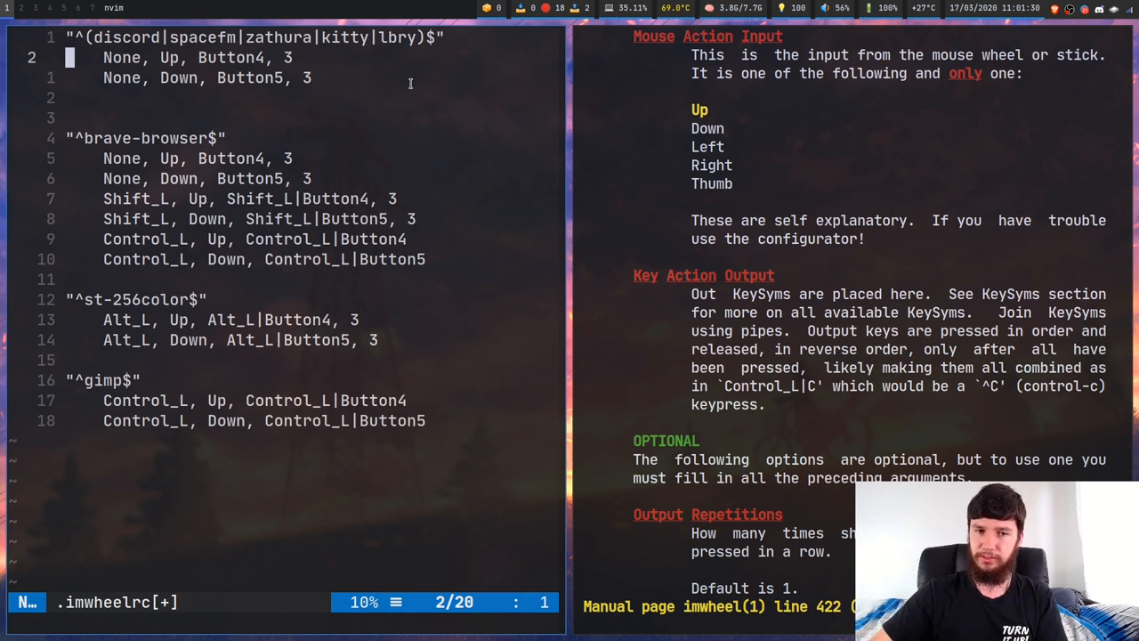
# Step: Start appending at the end of a line in .imwheelrc
pyautogui.press('A')
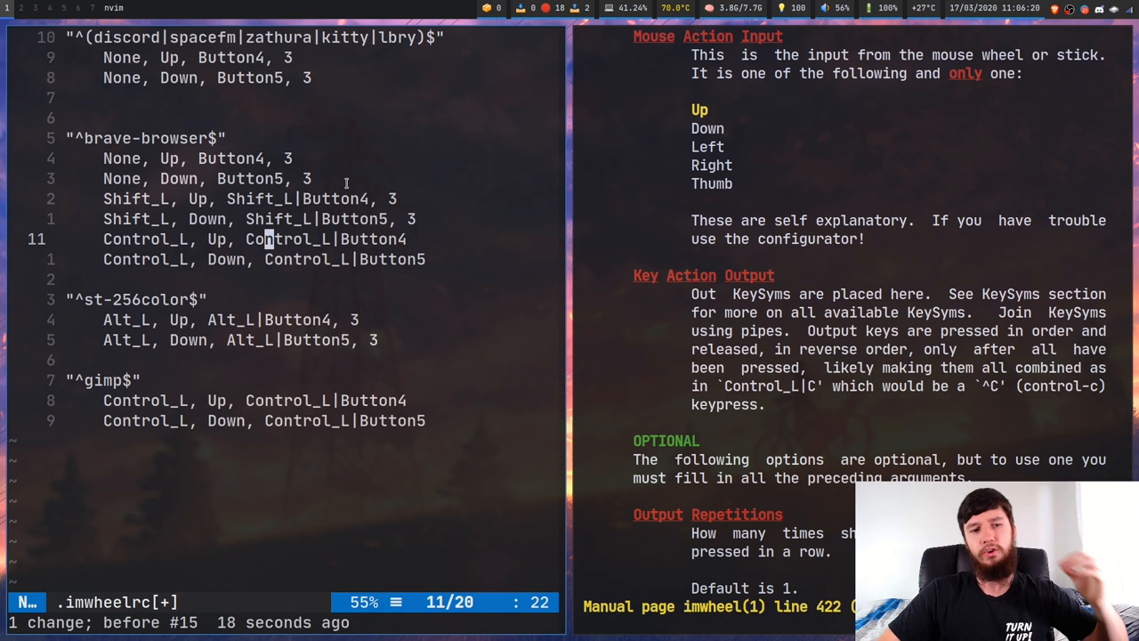
pyautogui.moveTo(430, 205)
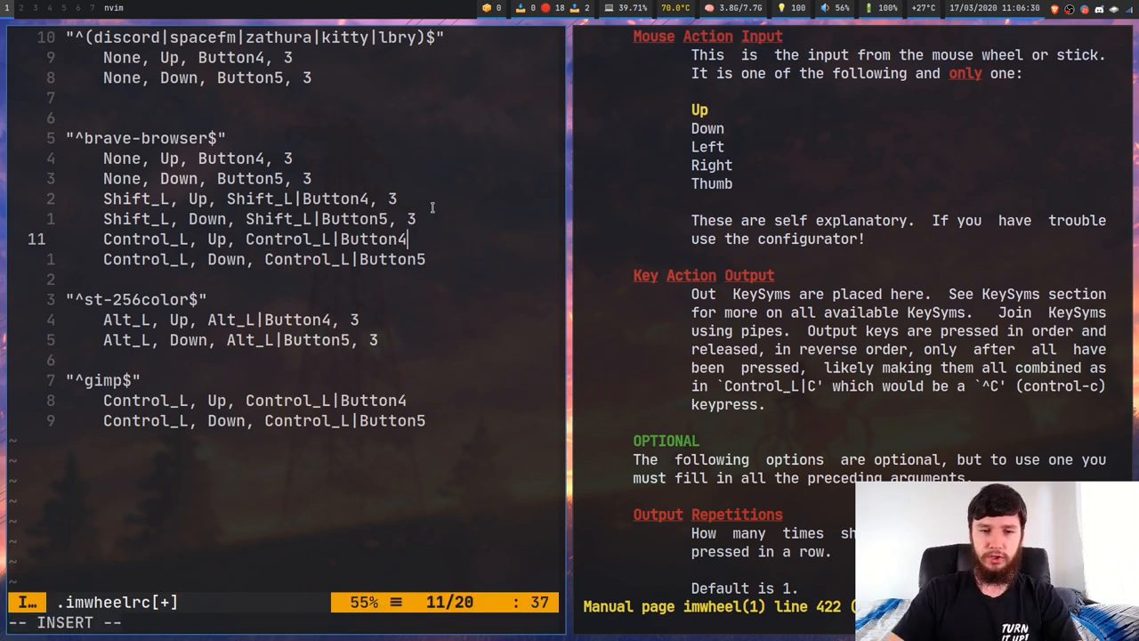
pyautogui.press('Escape')
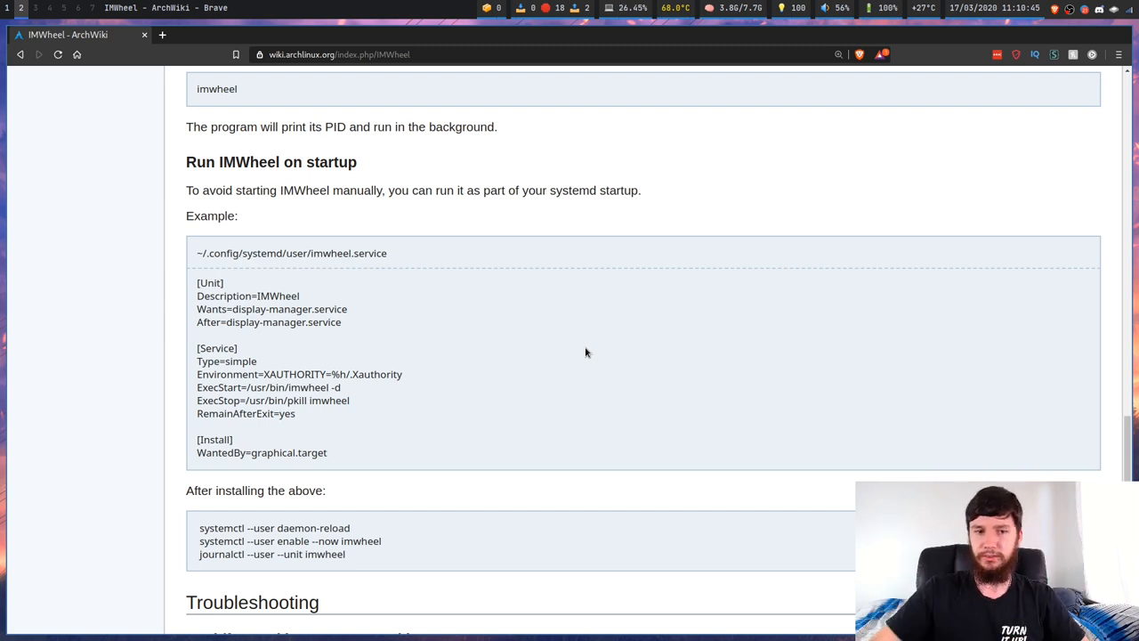
pyautogui.moveTo(198, 252)
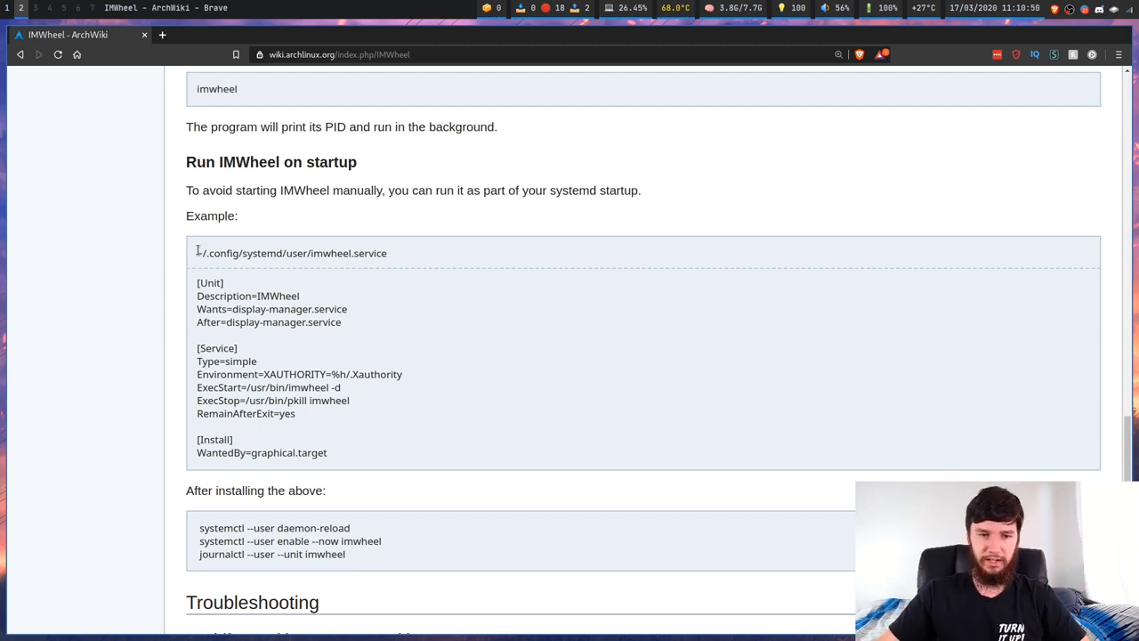
# Step: Highlight the systemd user folder path and the systemctl setup commands on the IMWheel page
pyautogui.moveTo(198, 253); pyautogui.dragTo(310, 252)
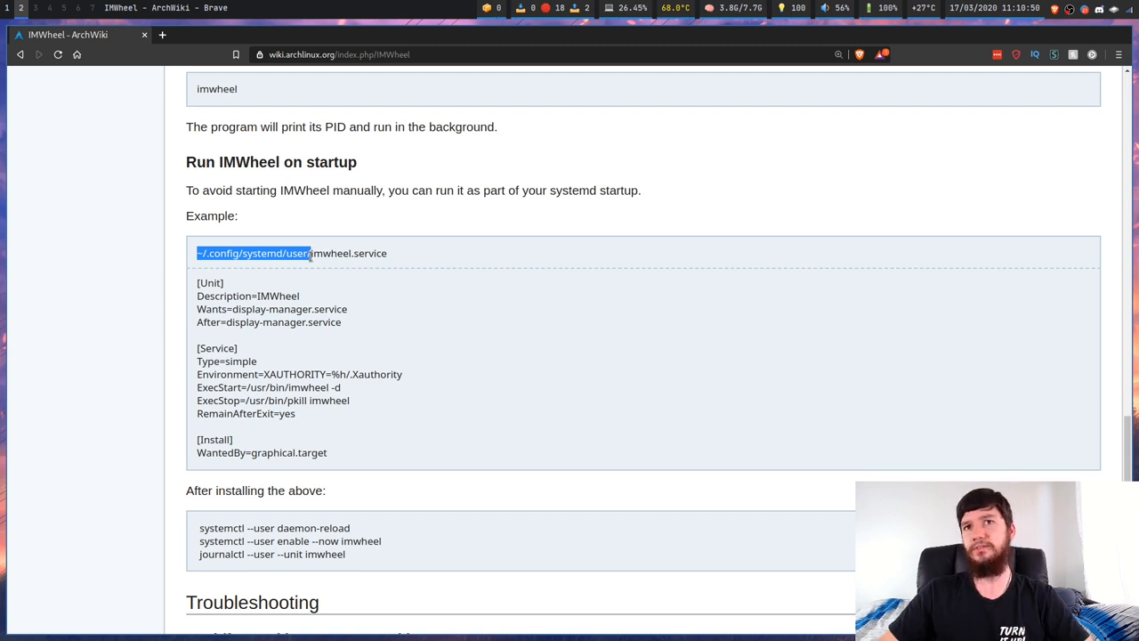
pyautogui.click(320, 253)
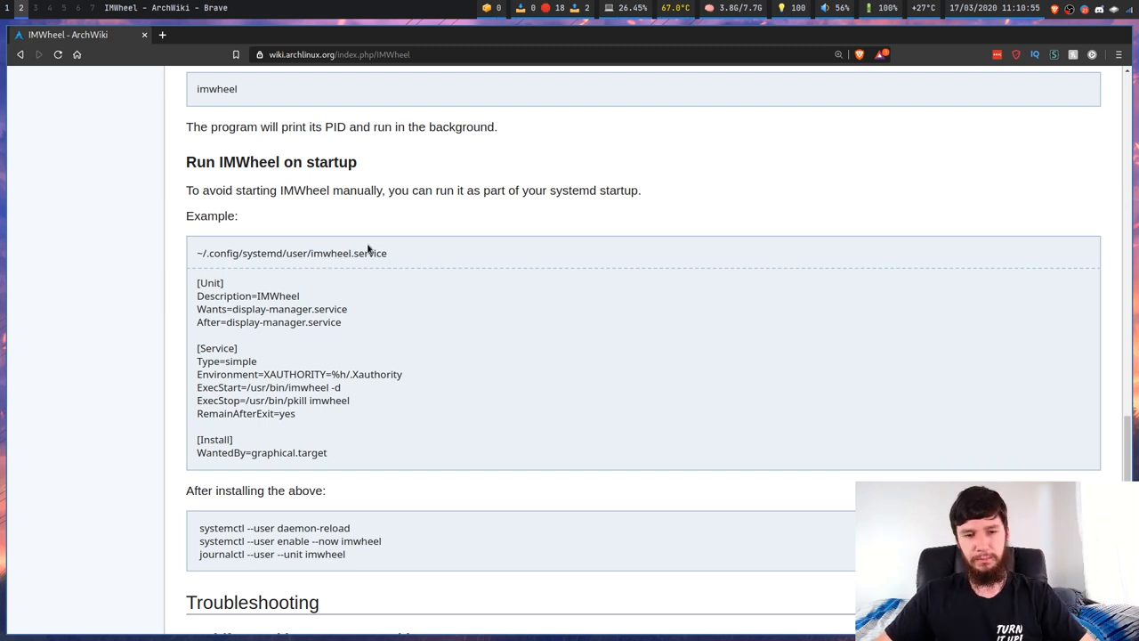
pyautogui.moveTo(343, 443)
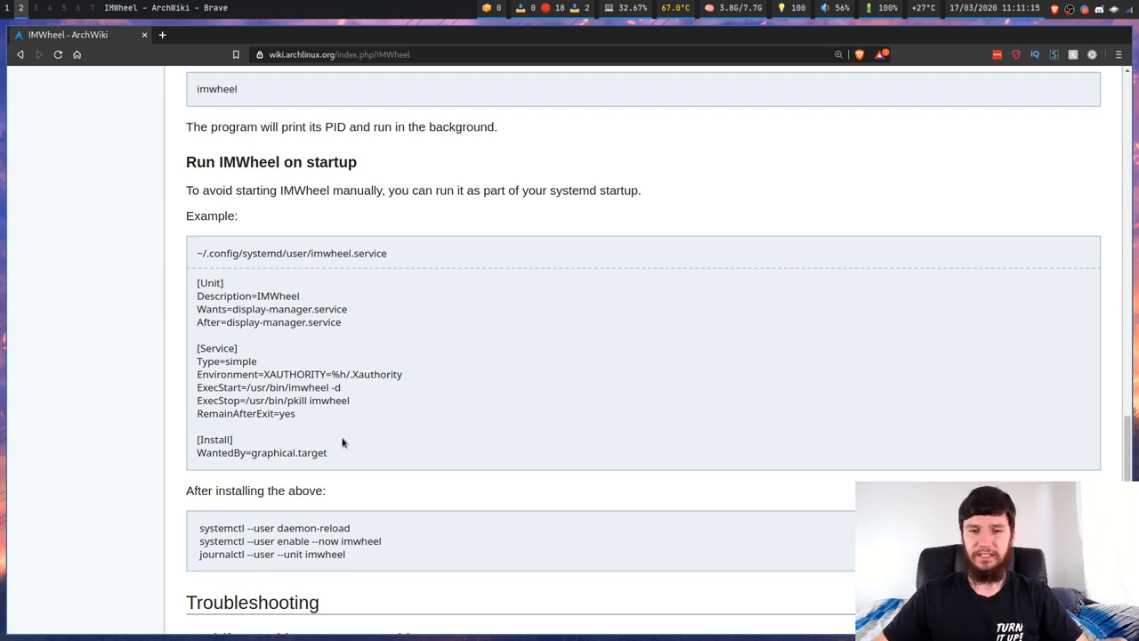
pyautogui.moveTo(354, 482)
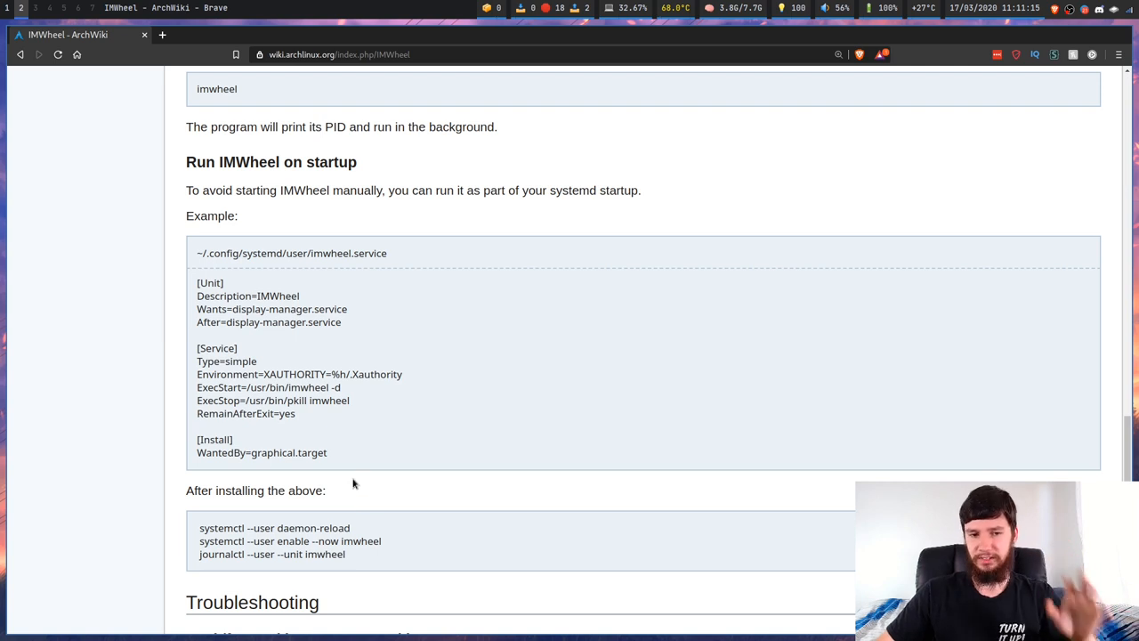
pyautogui.doubleClick(259, 541)
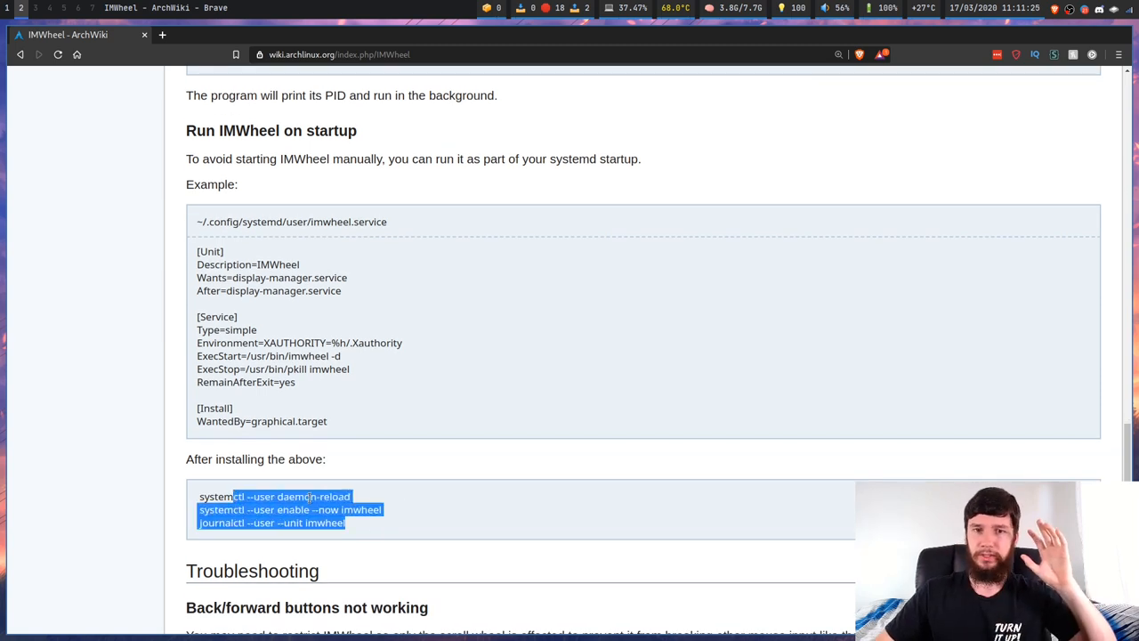
pyautogui.click(511, 555)
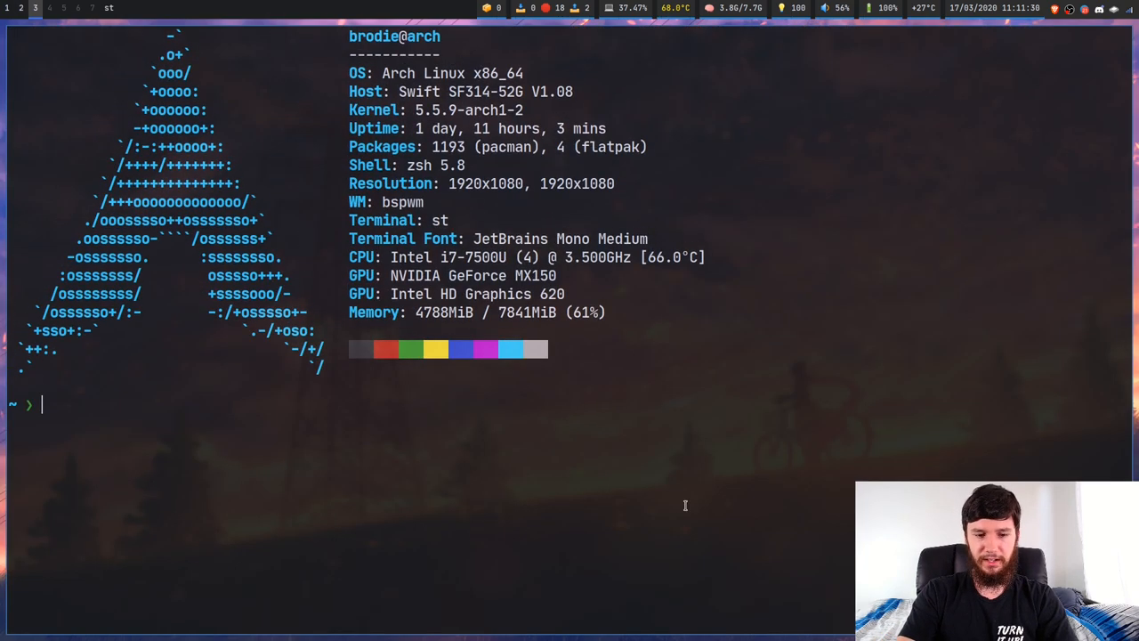
# Step: Open .xinitrc in Neovim with 'v .xinitrc', then launch imwheel in the terminal
pyautogui.write('v .xint')
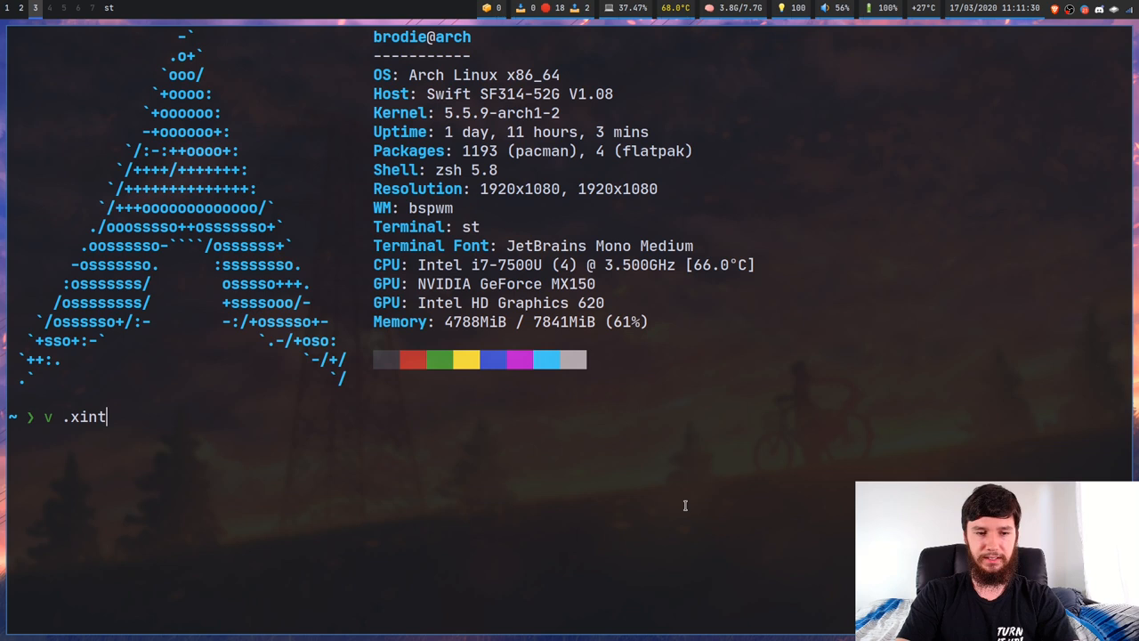
pyautogui.press('BackSpace')
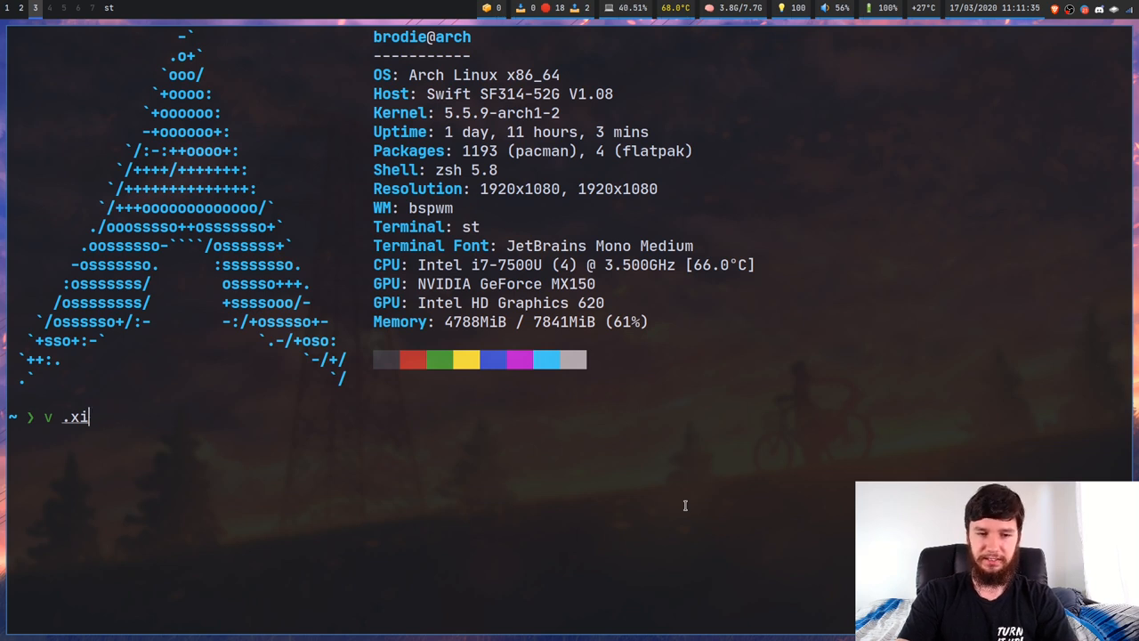
pyautogui.write('nitrc')
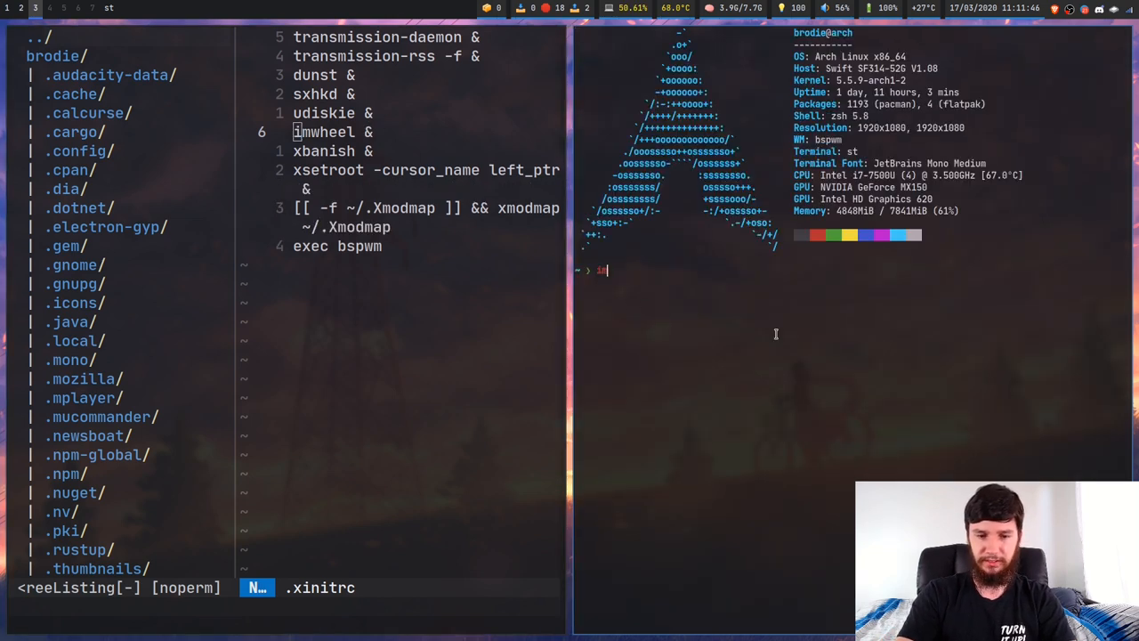
pyautogui.write('imwheel')
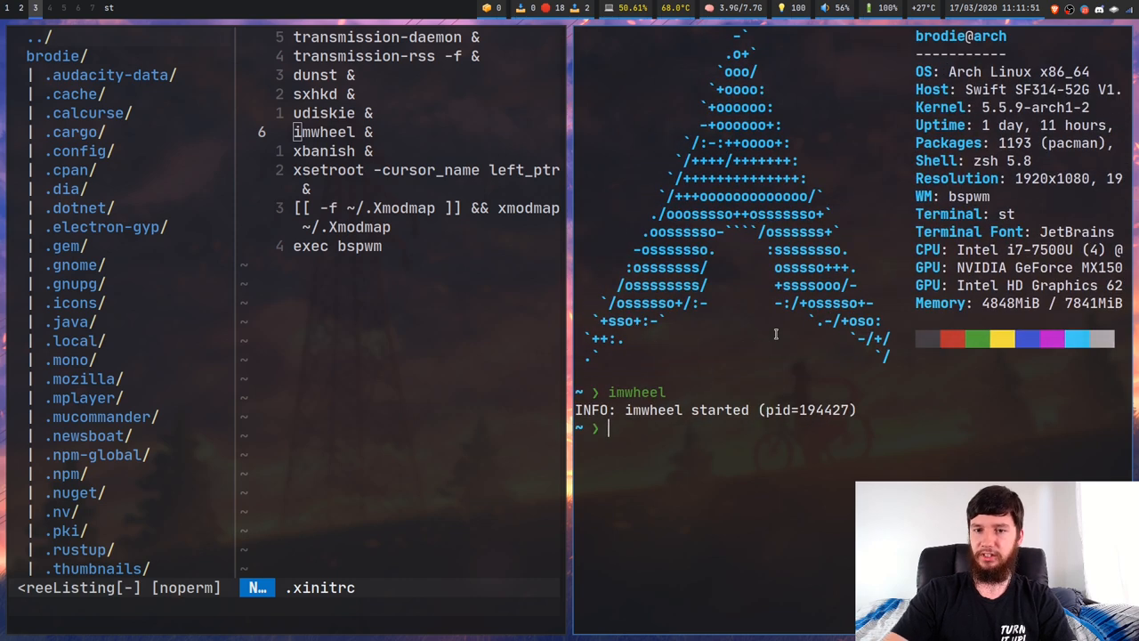